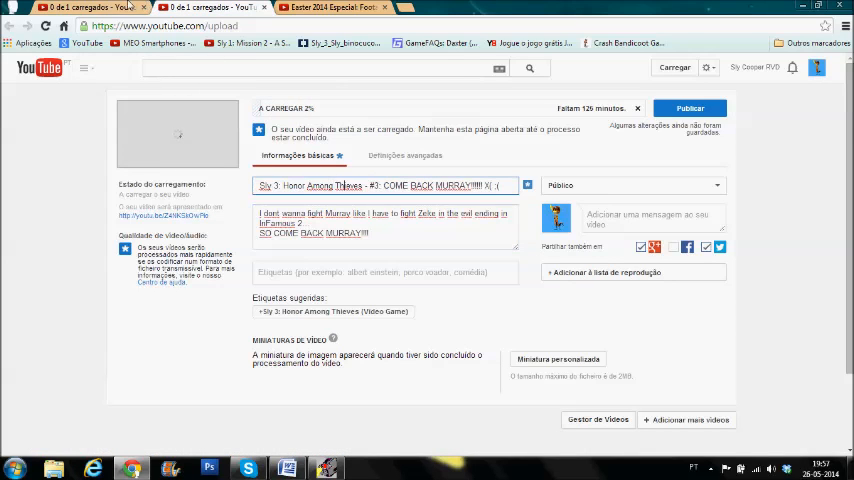
Go from the account menu to My channel's Videos list and pick the newest Sly 3 episode.
left_click(816, 68)
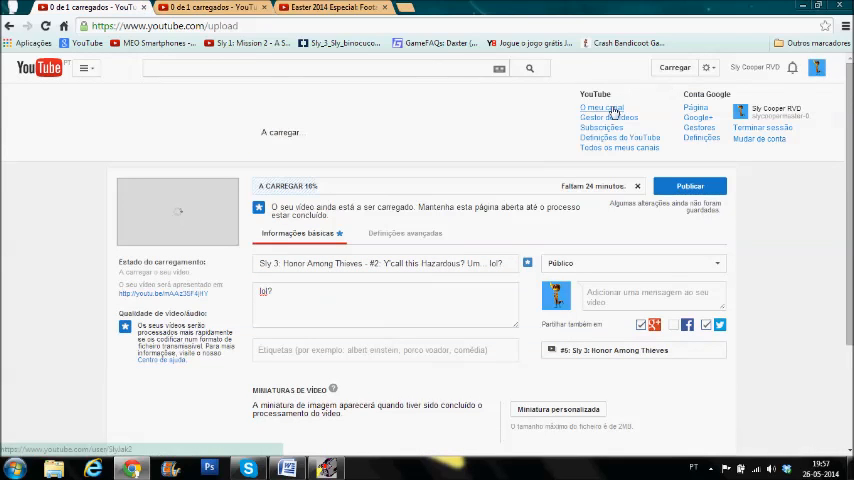
left_click(600, 108)
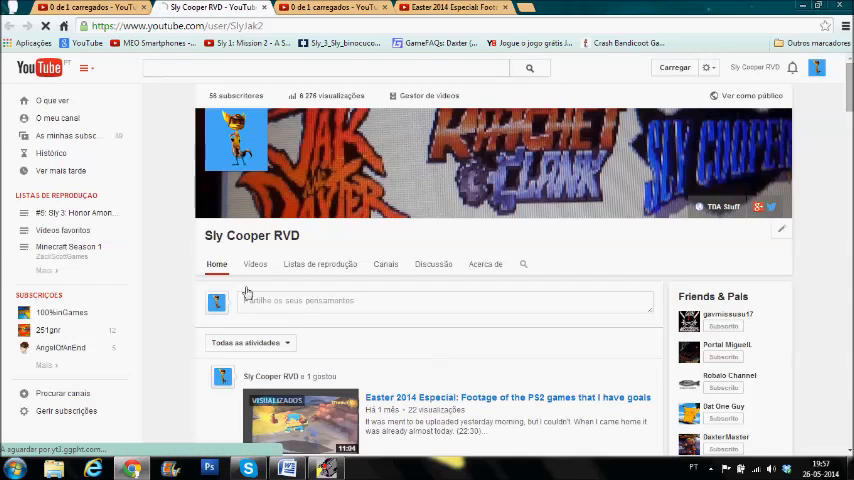
left_click(256, 264)
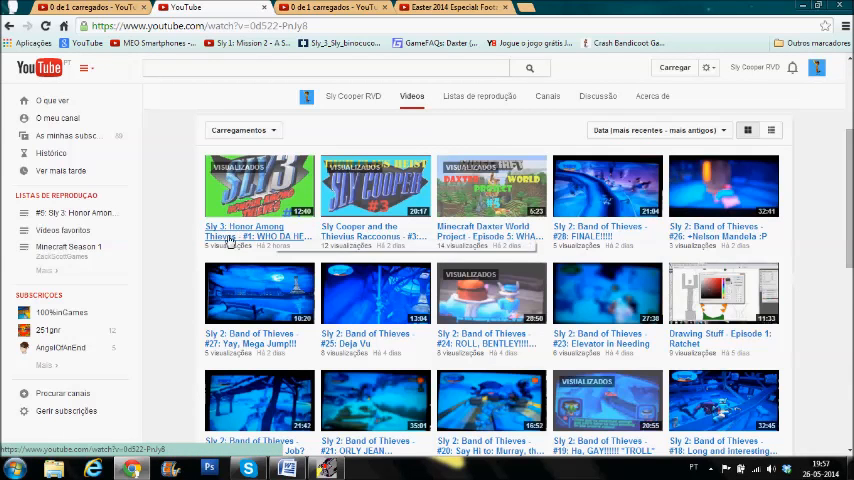
left_click(258, 186)
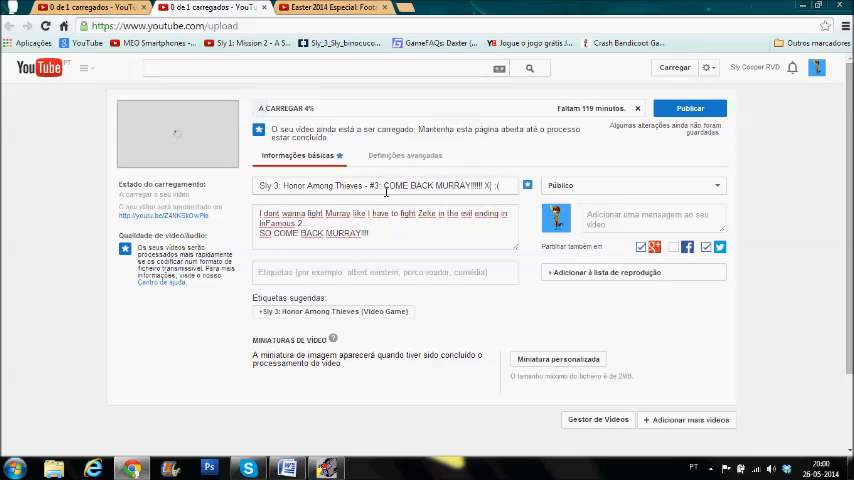
Replace the old subtitle so the title ends "#3: Little Ball, Roll, Roll Away".
double_click(444, 184)
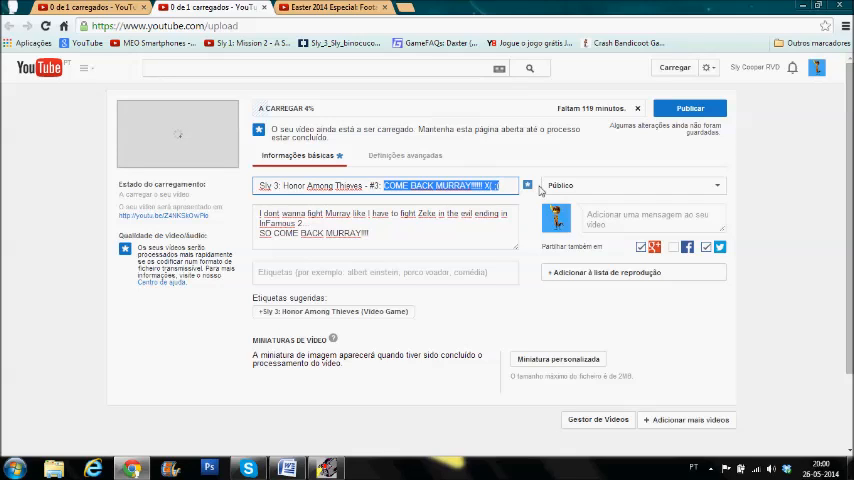
type("L")
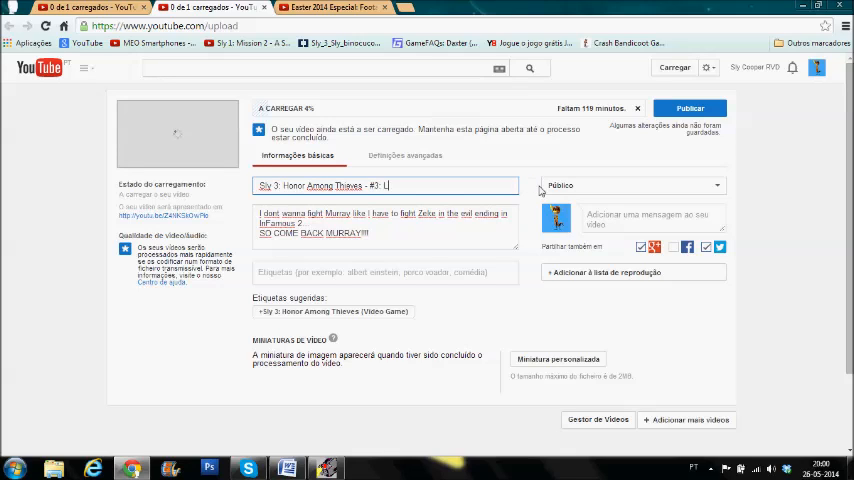
type("ittle Ball")
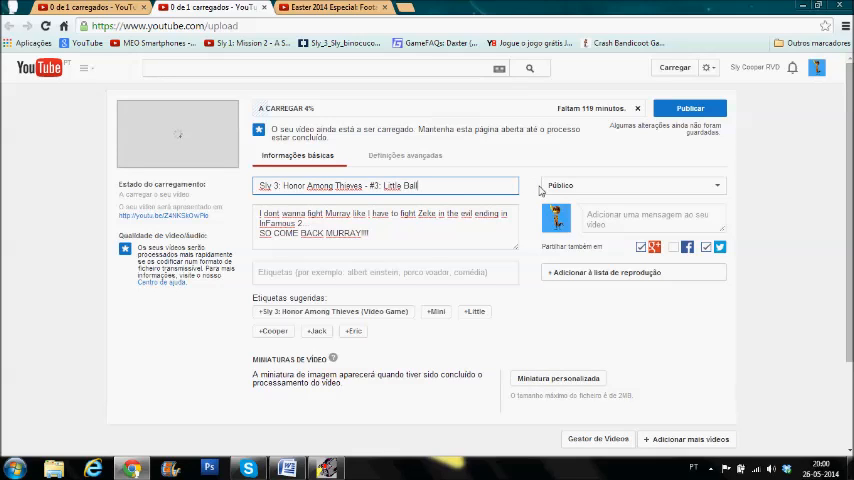
type("Roll")
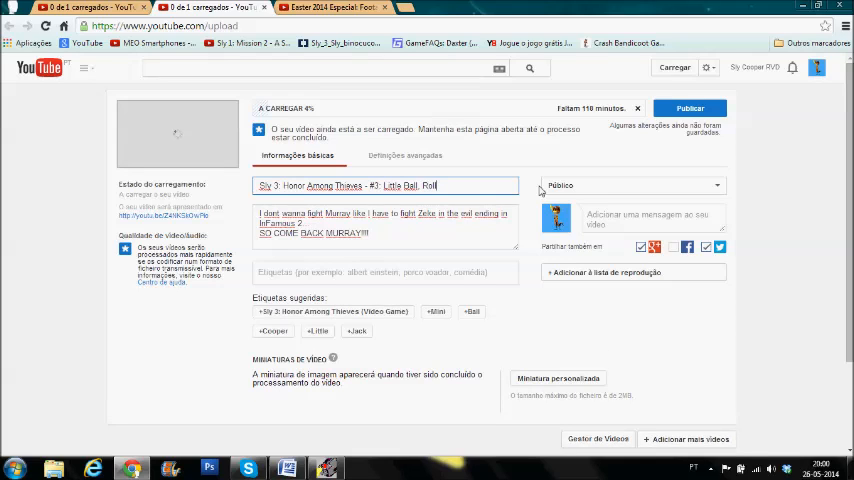
type("Roll.")
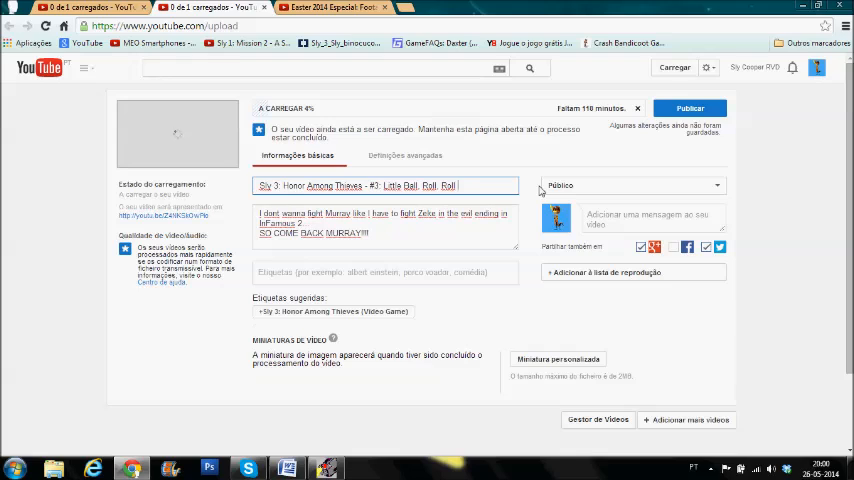
type("Away")
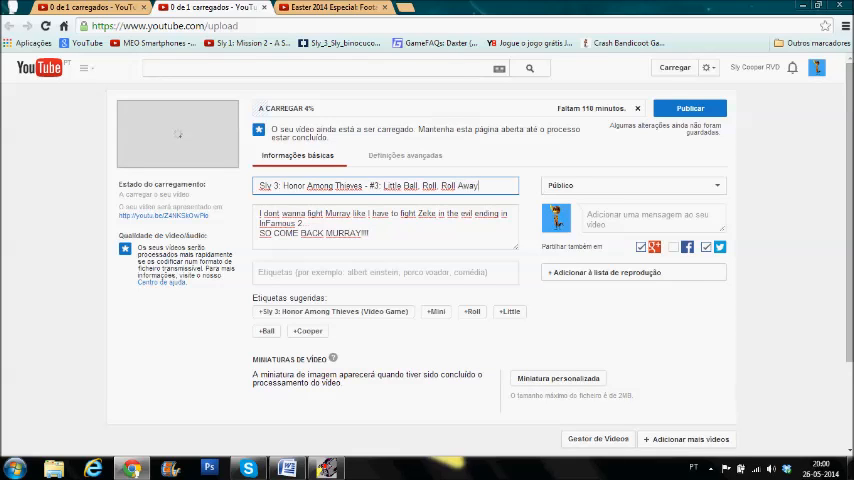
scroll("down", 3)
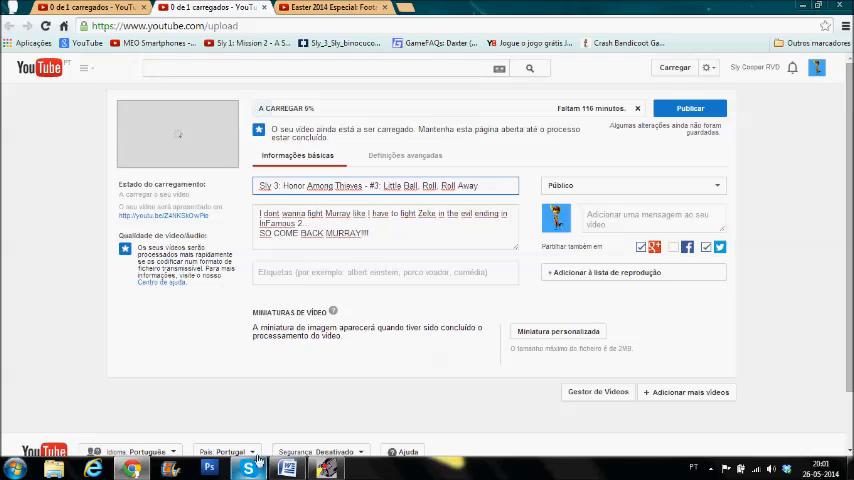
mouse_move(276, 408)
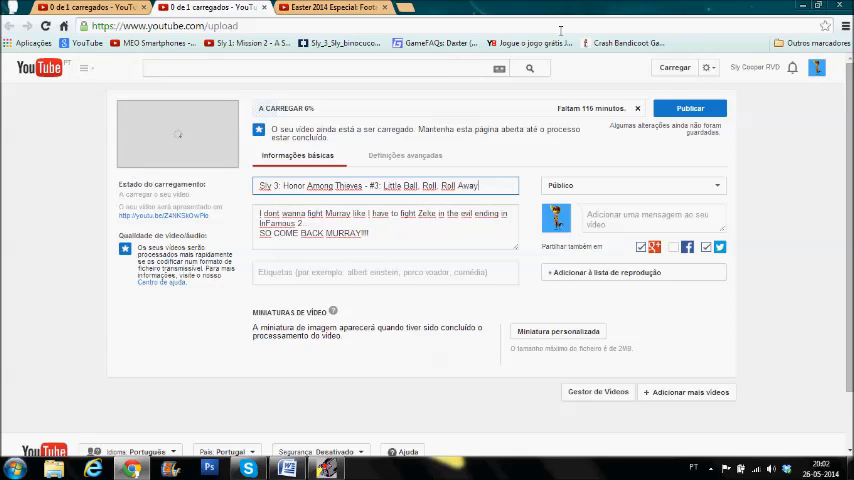
Start the Minecraft TDSA playlist from Episode 1 on the channel's playlists page.
left_click(816, 68)
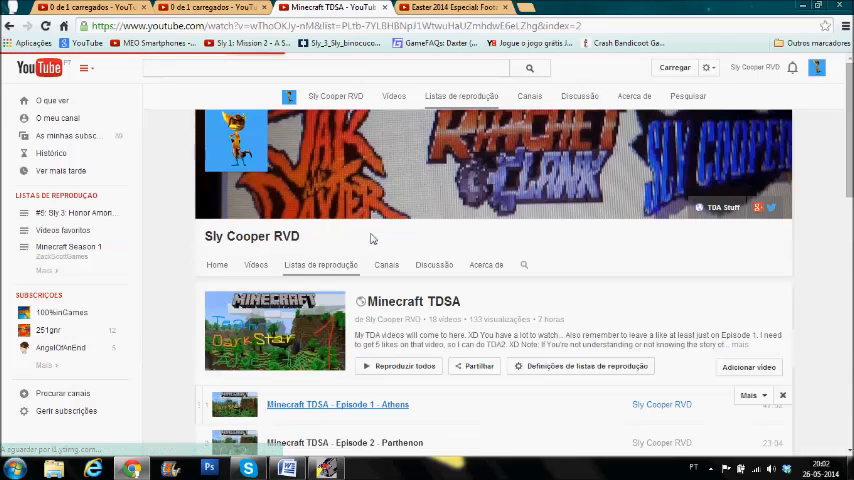
left_click(336, 404)
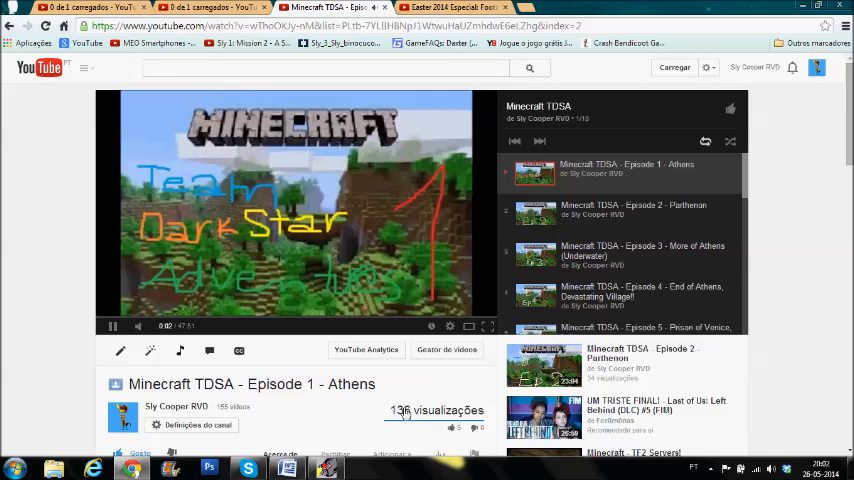
scroll("down", 3)
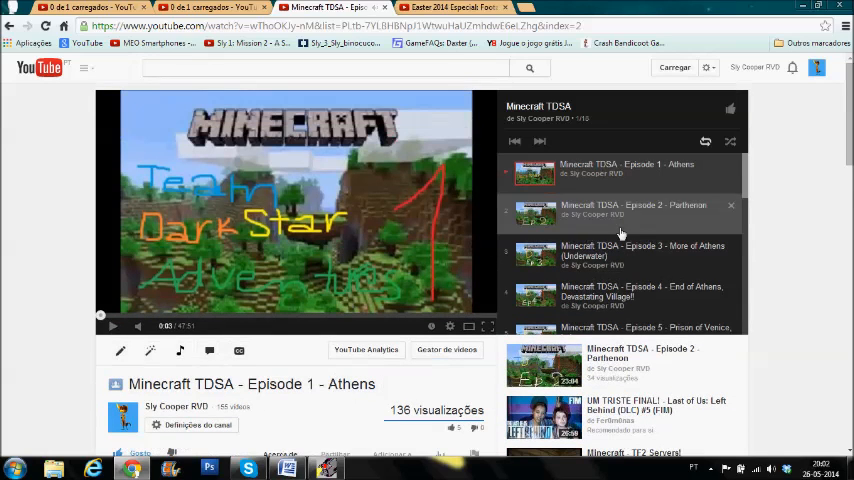
Move on to Episode 2 - Parthenon in the playlist panel.
left_click(620, 210)
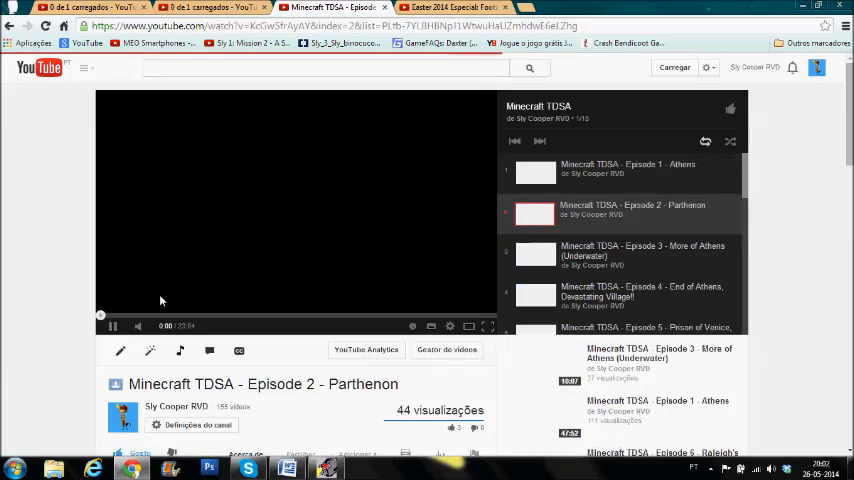
scroll("down", 3)
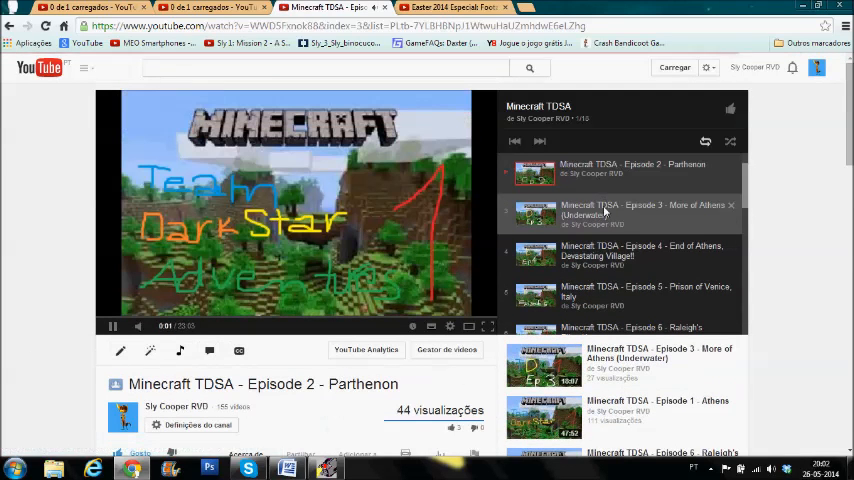
left_click(640, 210)
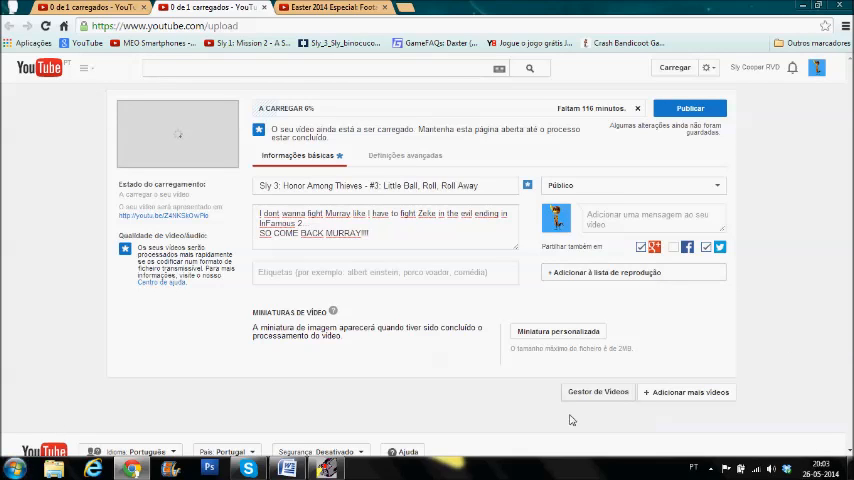
left_click(692, 452)
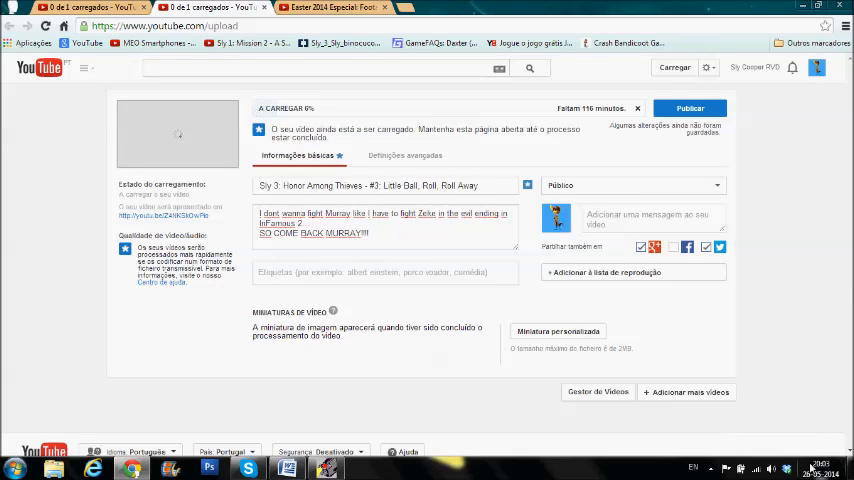
mouse_move(788, 236)
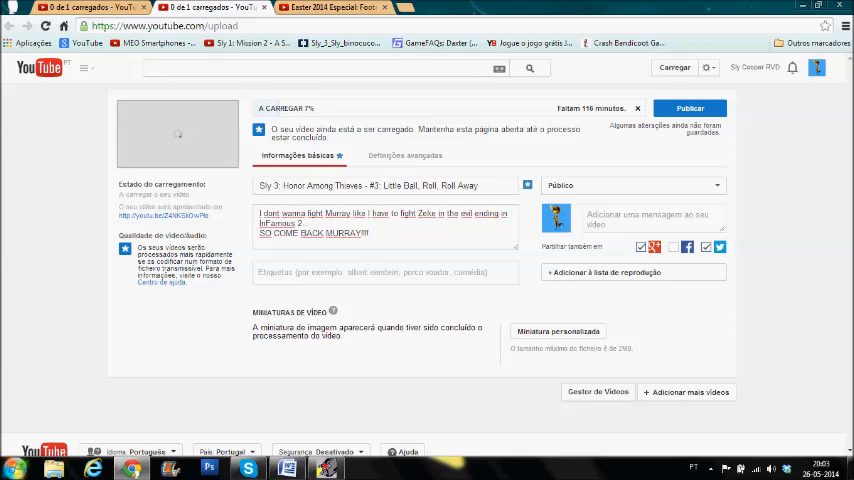
mouse_move(176, 132)
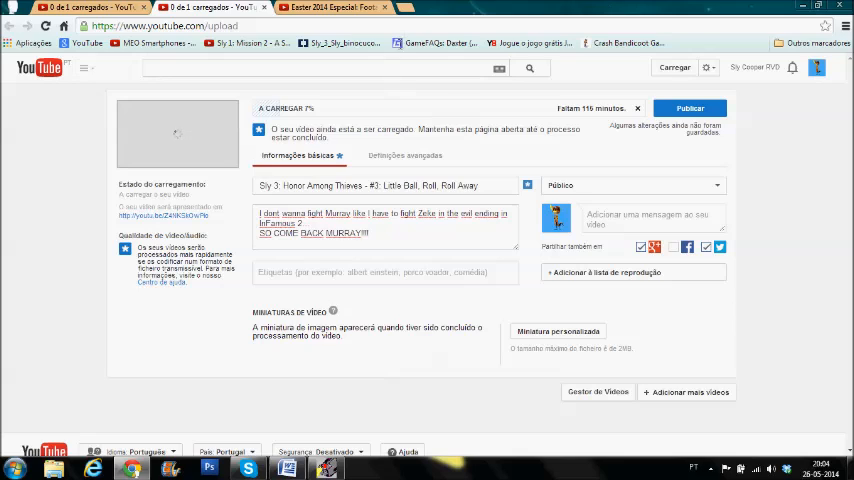
mouse_move(536, 238)
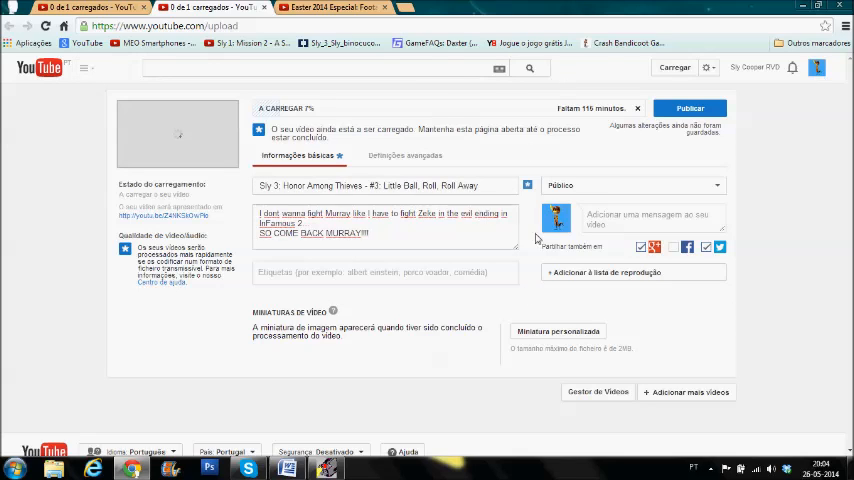